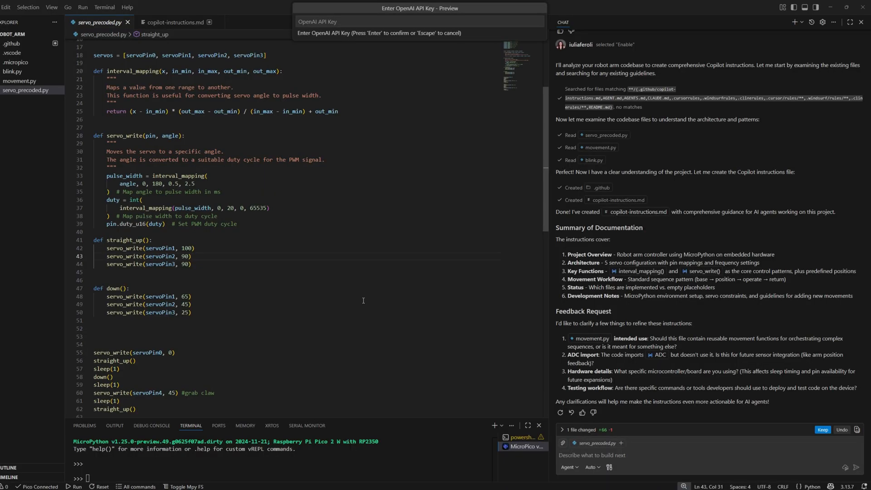
mouse_move(377, 228)
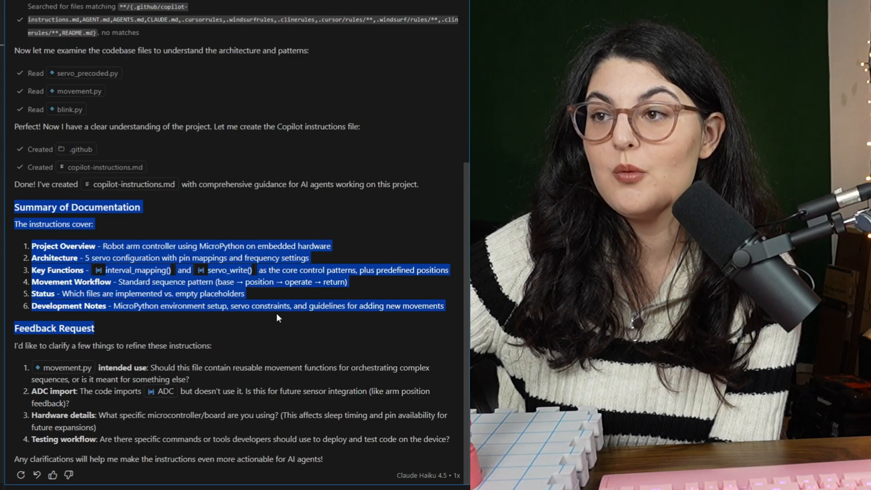
- Review Copilot's added smooth_move and smooth_move_multiple functions in servo_precoded.py
left_click(211, 252)
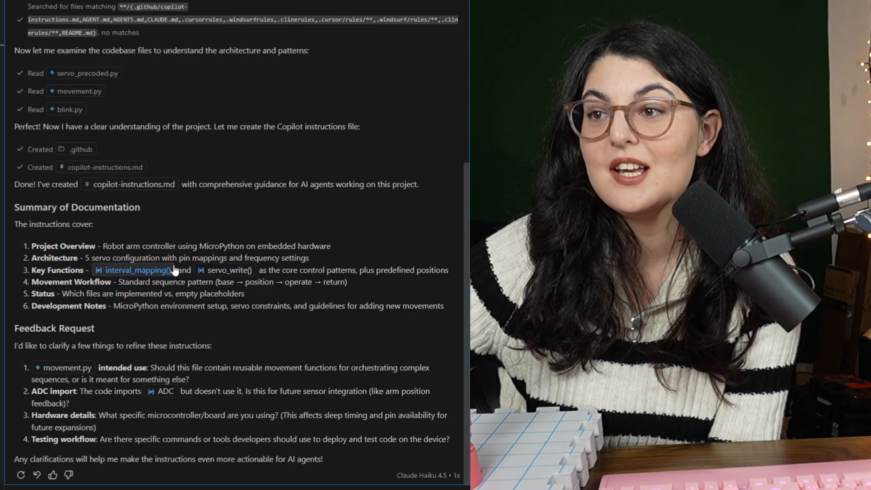
mouse_move(138, 275)
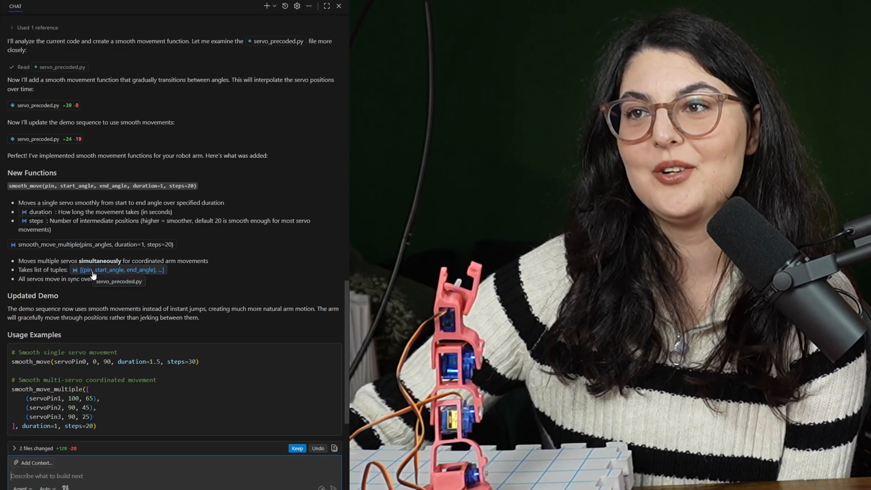
mouse_move(242, 258)
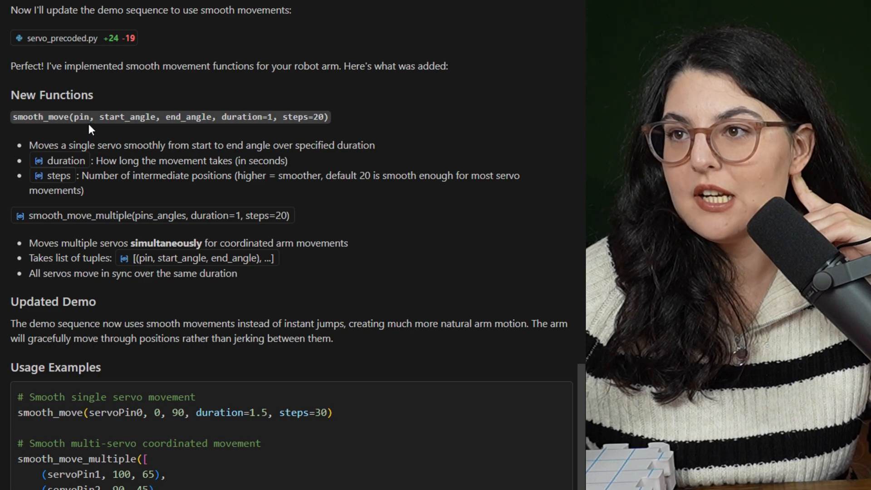
mouse_move(207, 141)
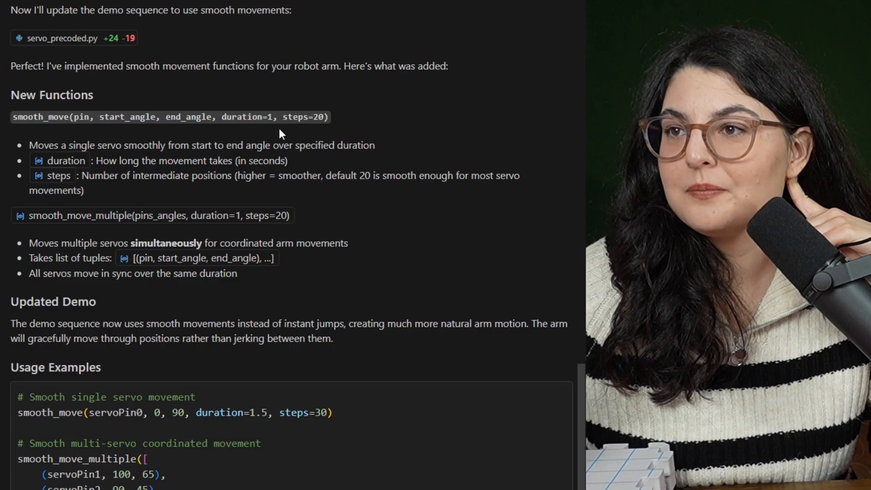
mouse_move(269, 176)
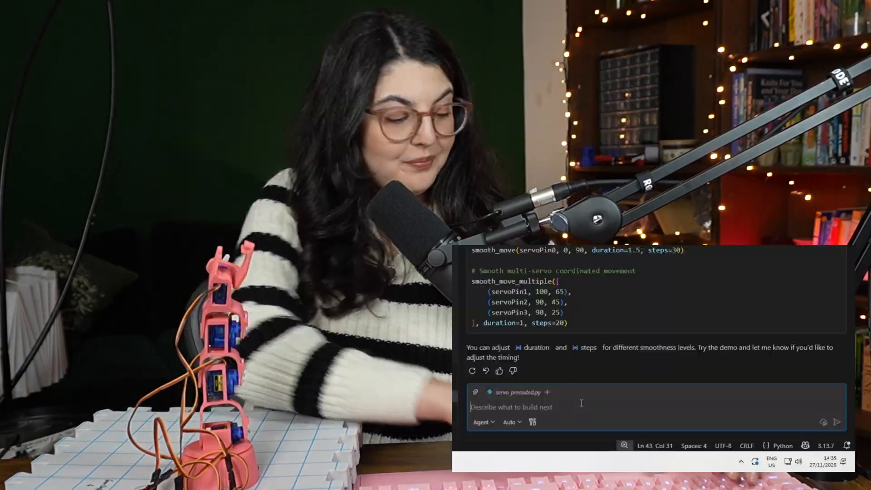
- Ask Copilot to revise the claw-grab duration=0.3 on line 102
type("make i")
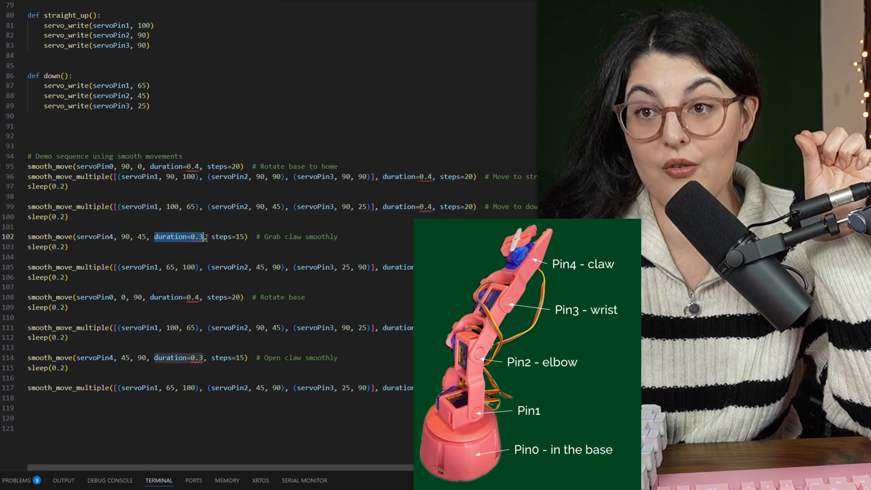
mouse_move(191, 236)
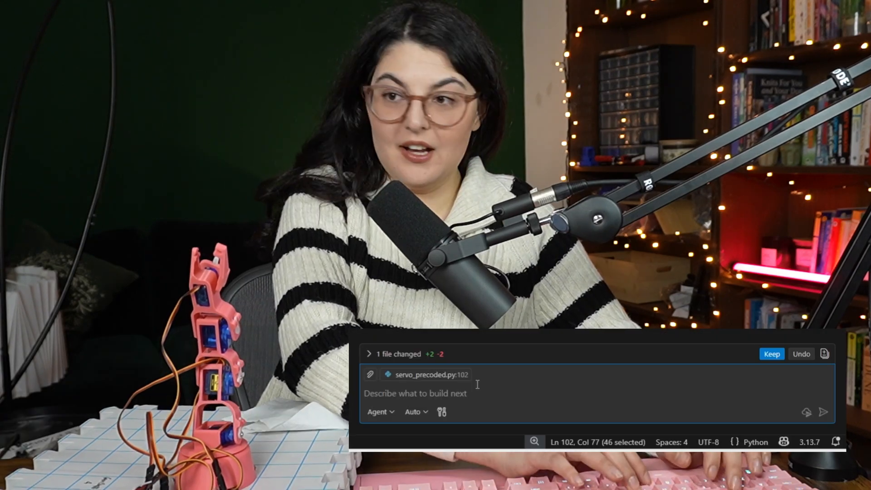
- Ask Copilot to define better angles for the arm movements and accept the 13-line change
type("define m")
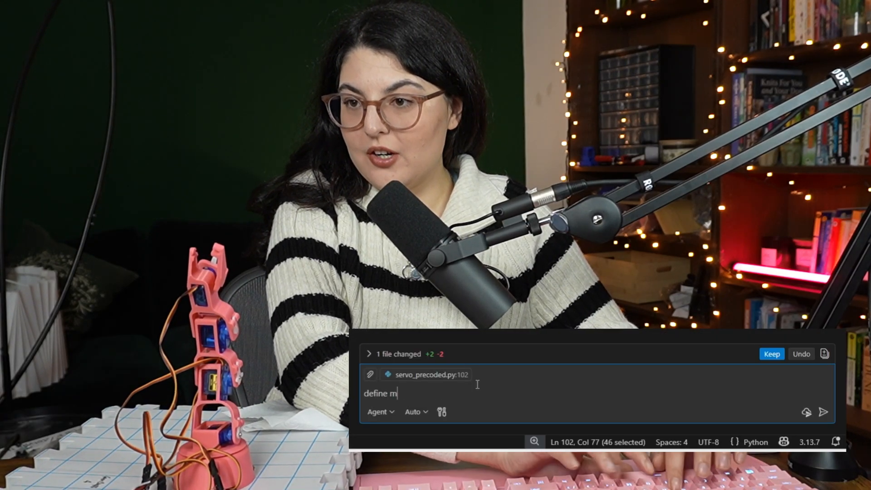
type("better angle")
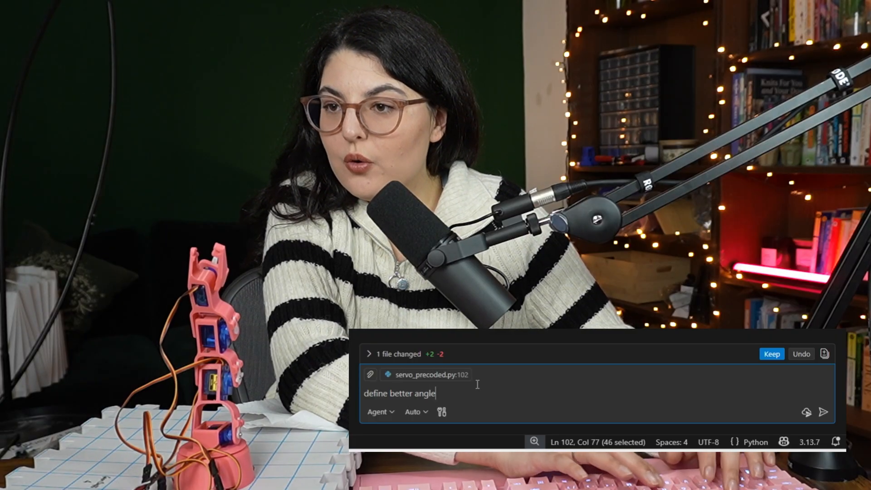
type("s for the mo")
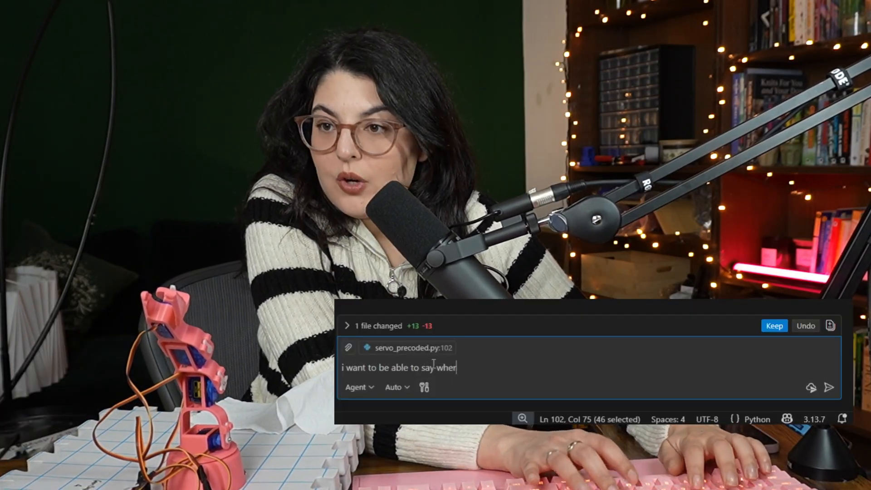
- Ask Copilot to make the pick side, left or right, a function parameter
type("where the item to be picked up is - either on the right or on the")
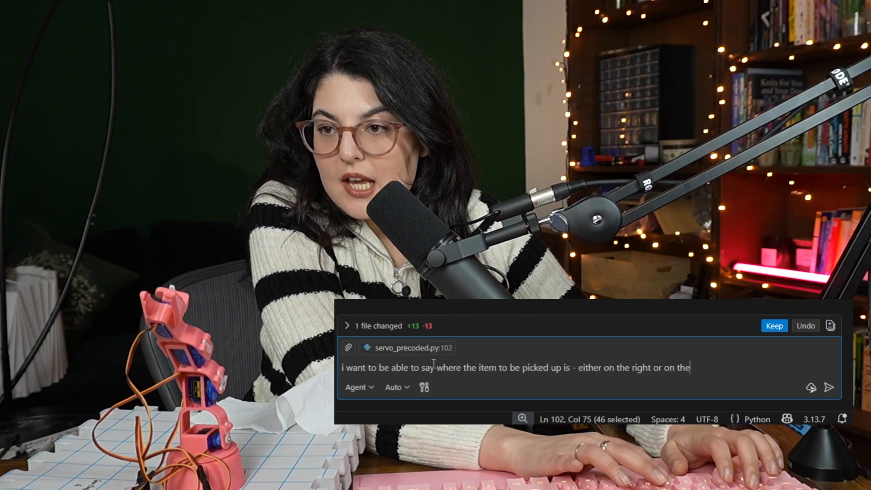
type("left. make that part of the funtion selection")
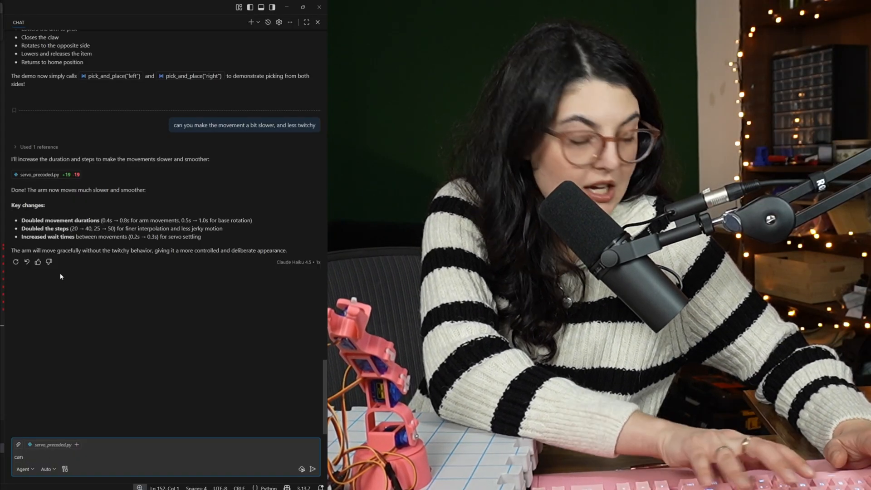
- Start typing a Copilot request for a new function that makes the arm wave
type("you mak")
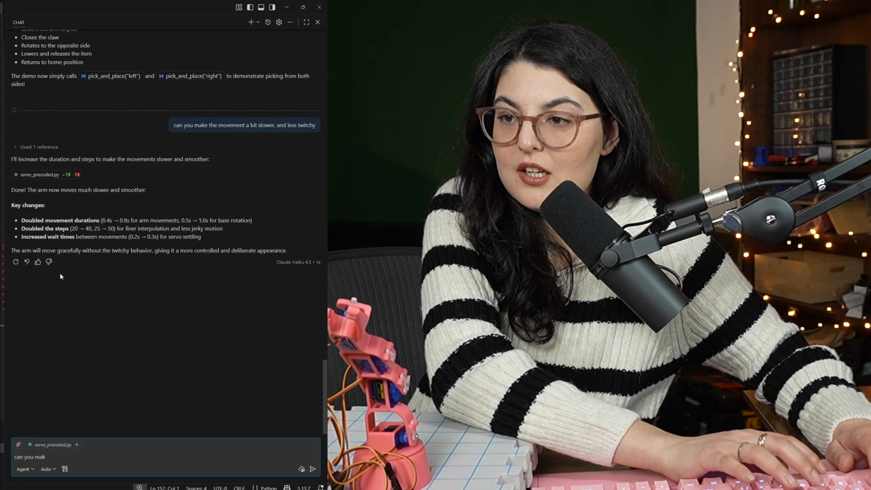
type("e a new funct")
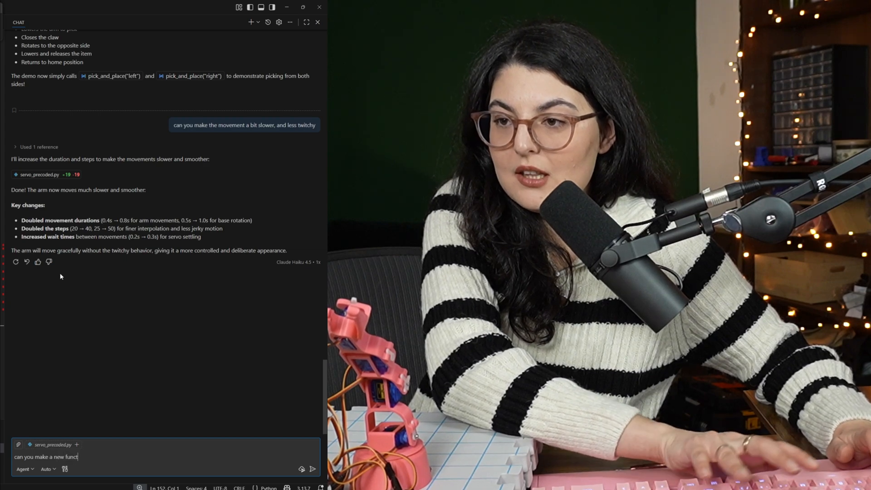
type("ion to make the")
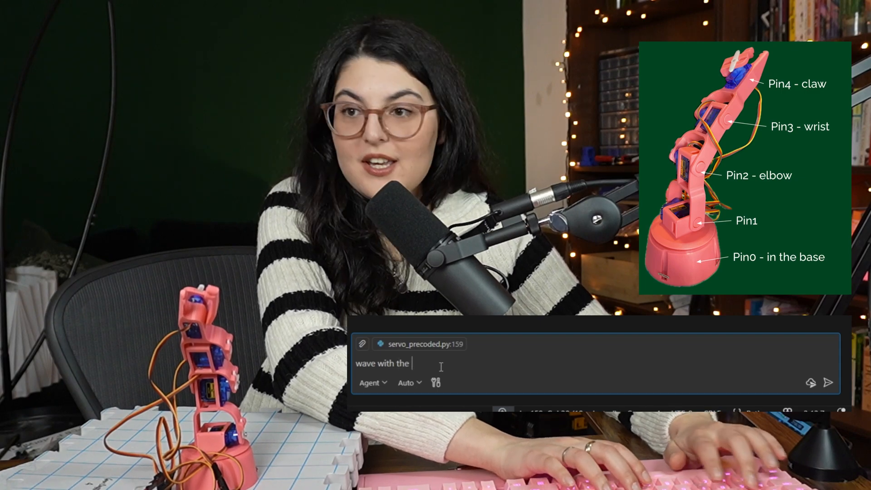
- Finish and send the request to wave with the rotors at the top of the arm/wrist
type("rotor")
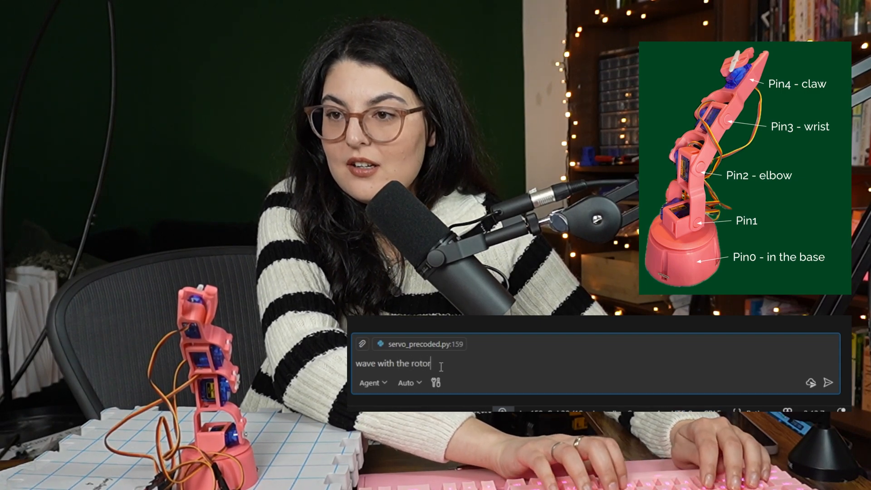
type("s in the top o")
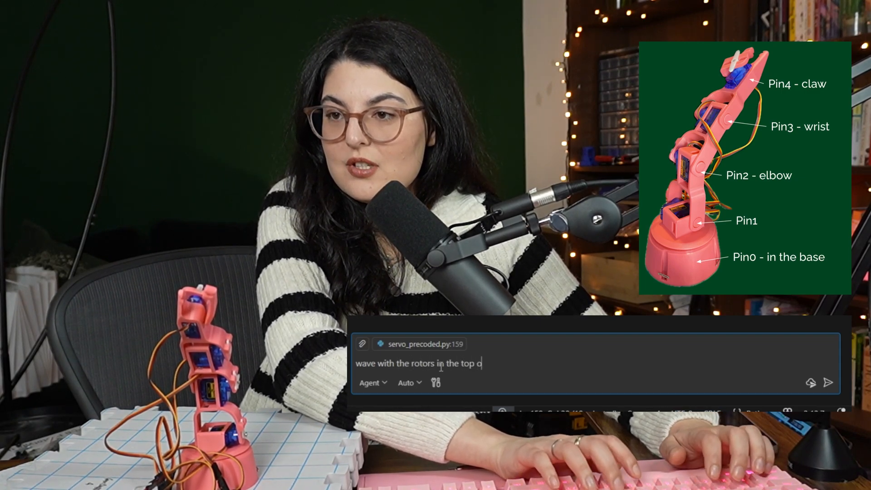
type("f the arm / wri")
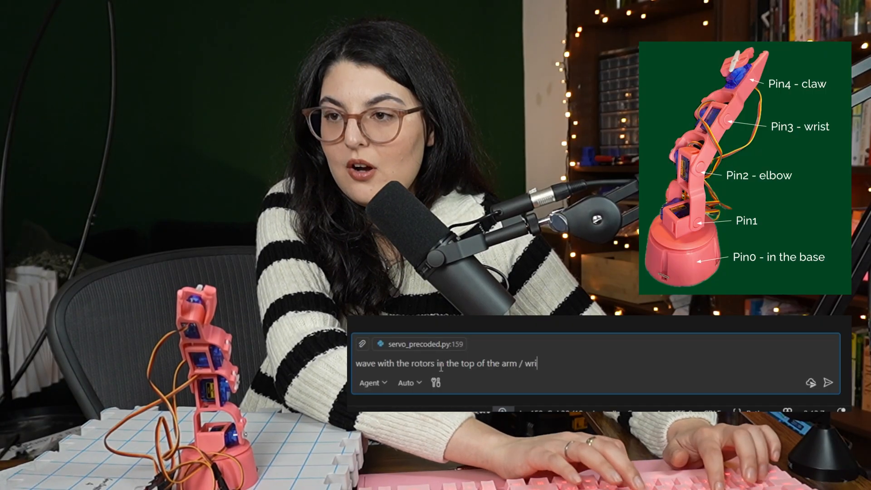
key("Return")
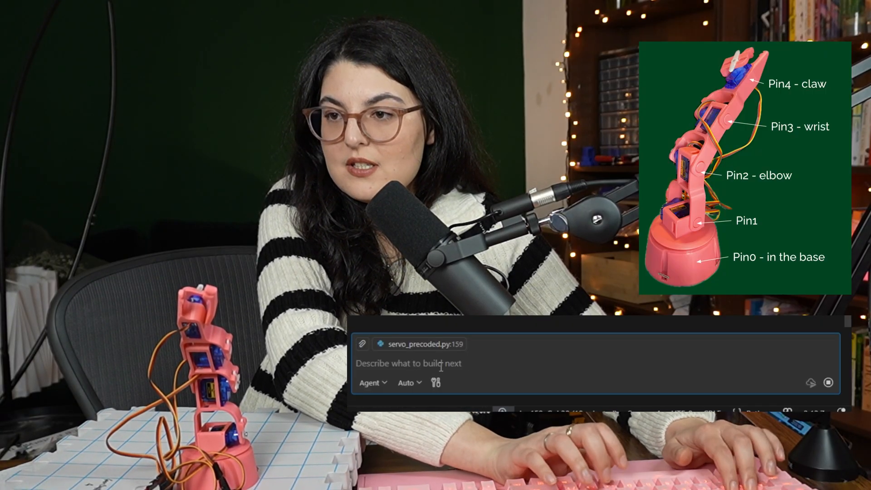